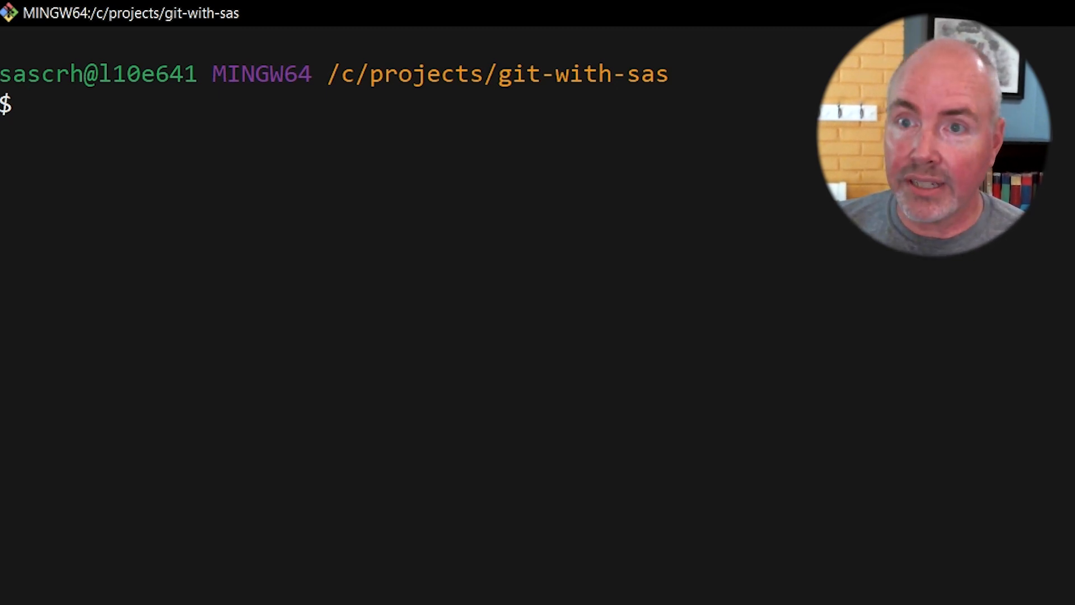
- Run ls -al to list the git-with-sas folder's files with sizes and dates
text(ls -al)
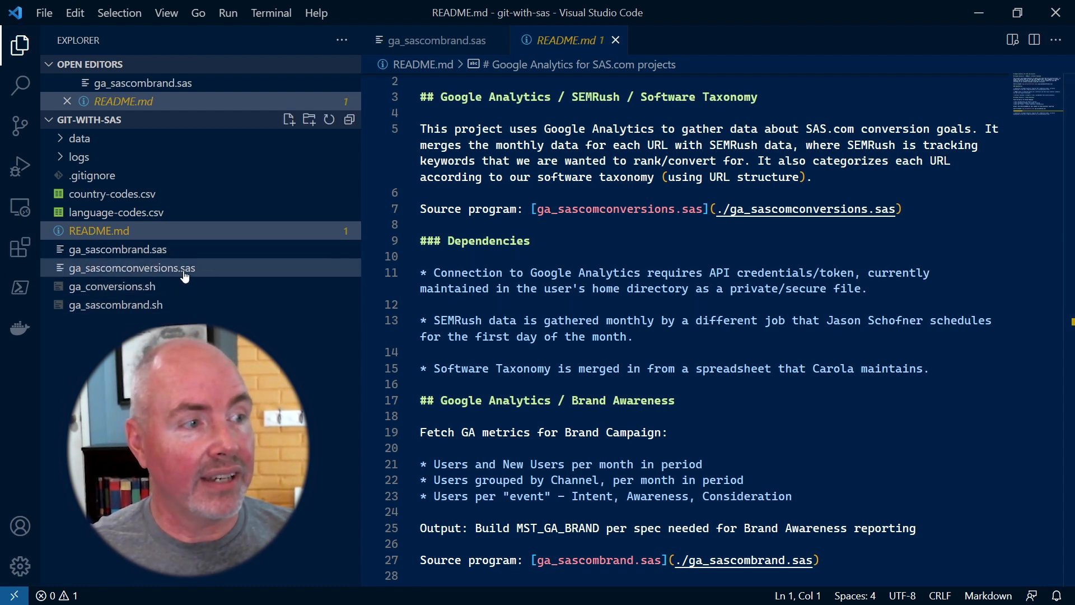
mouse_move(118, 249)
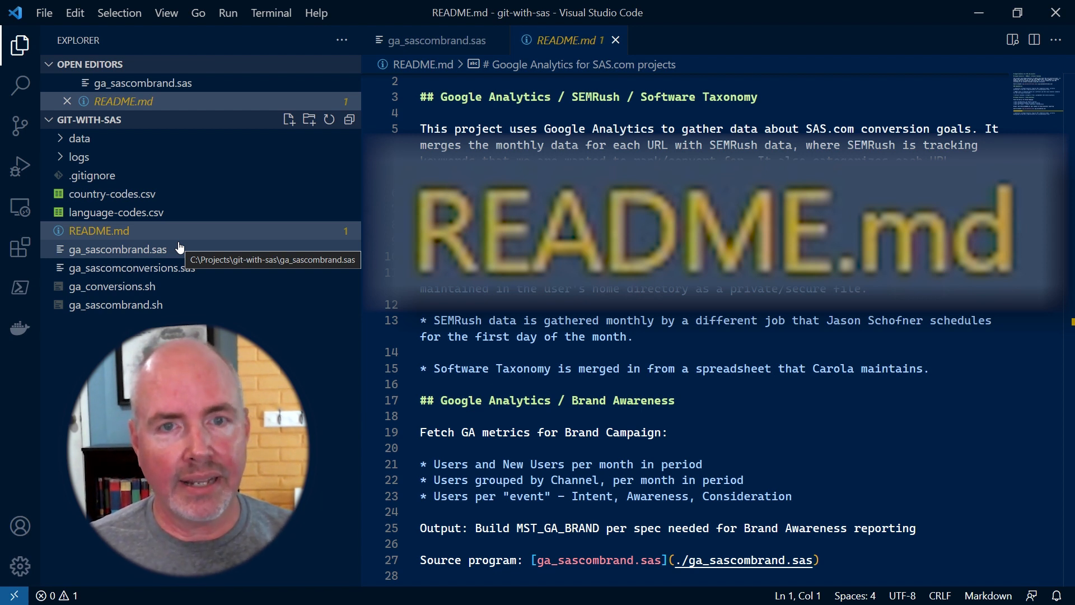
mouse_move(357, 354)
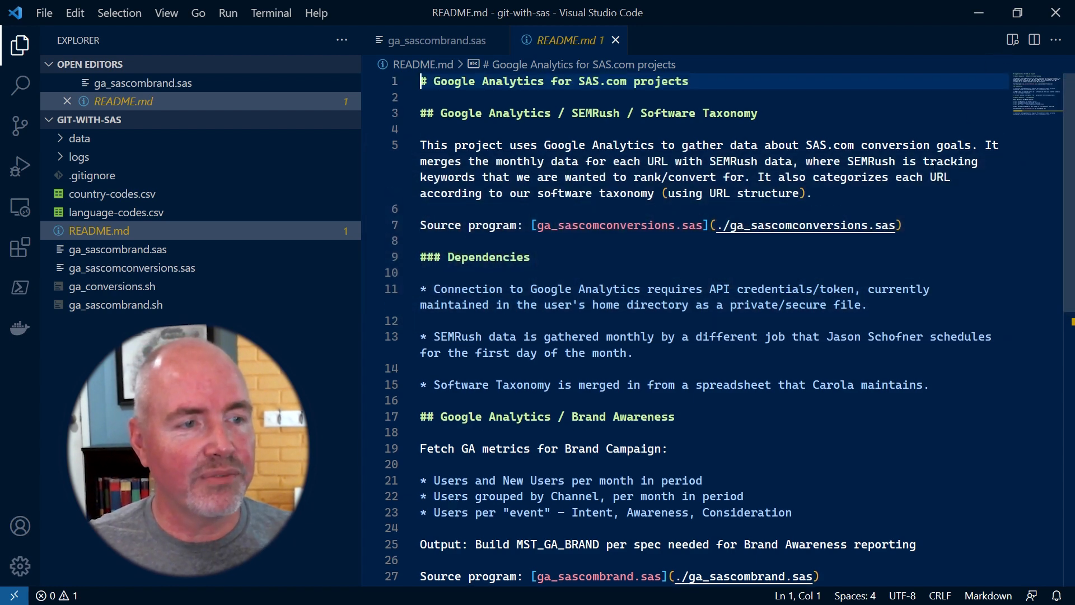
click(1011, 39)
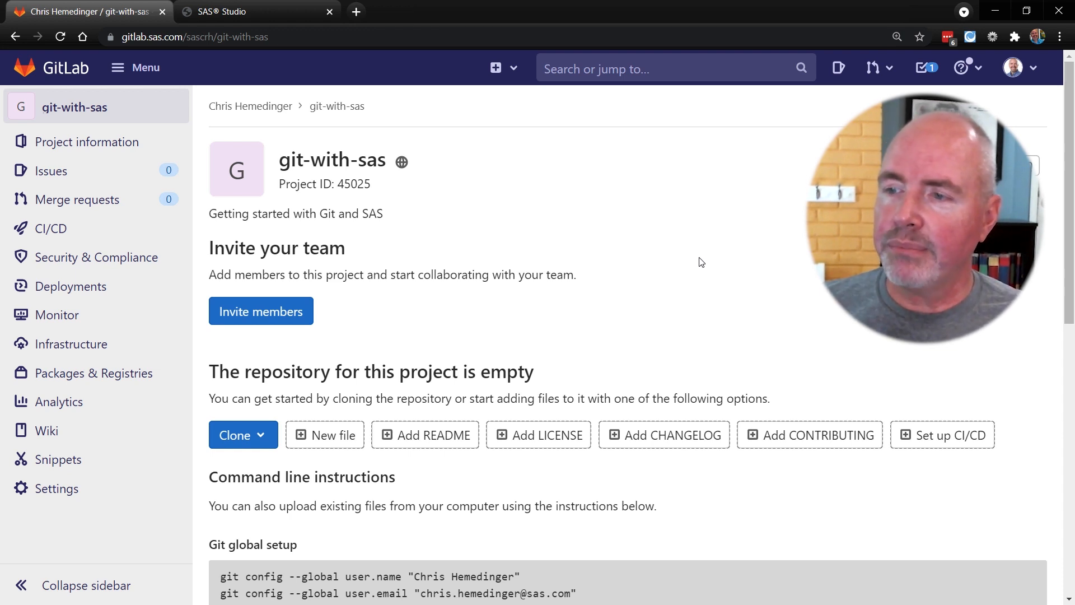
- Scroll GitLab's empty git-with-sas project page to the 'Push an existing folder' instructions
scroll(down, 3)
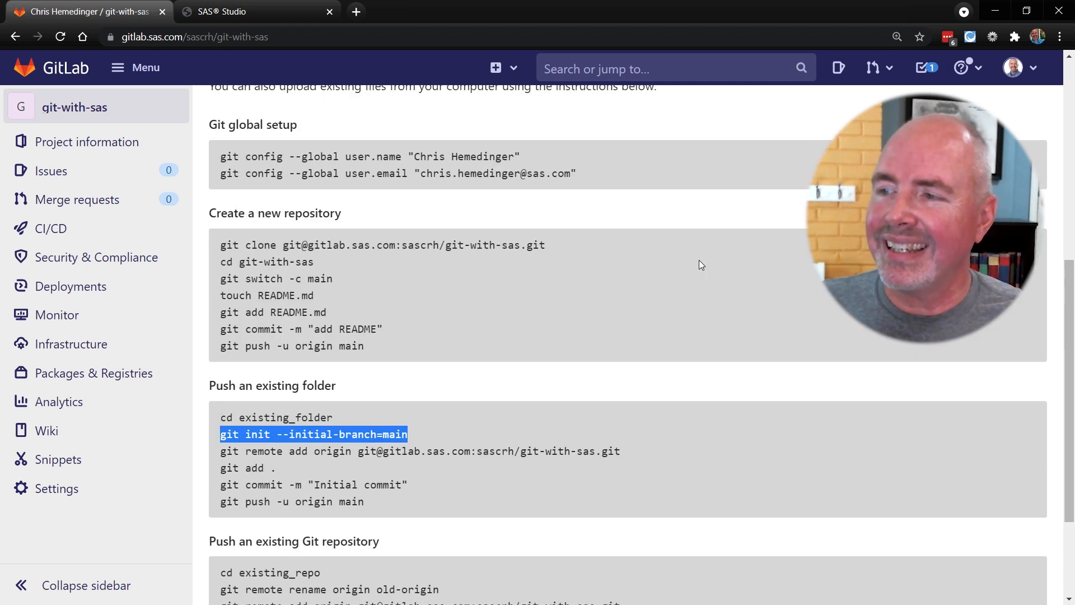
scroll(down, 3)
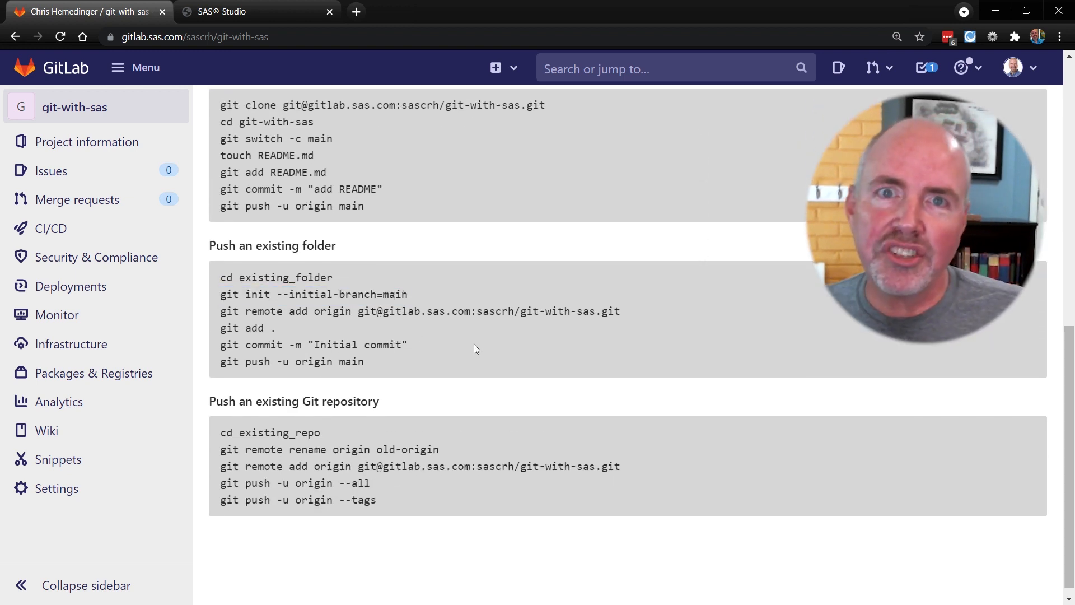
mouse_move(492, 359)
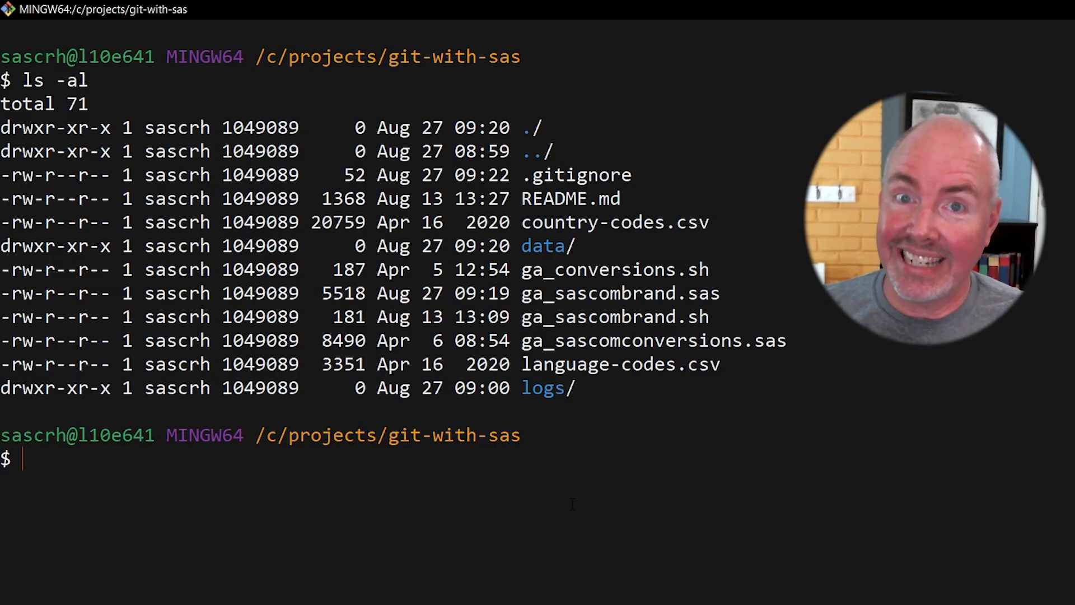
- Run git init --initial-branch=main, check git status, and stage everything with git add
text(git init --initial-branch=main)
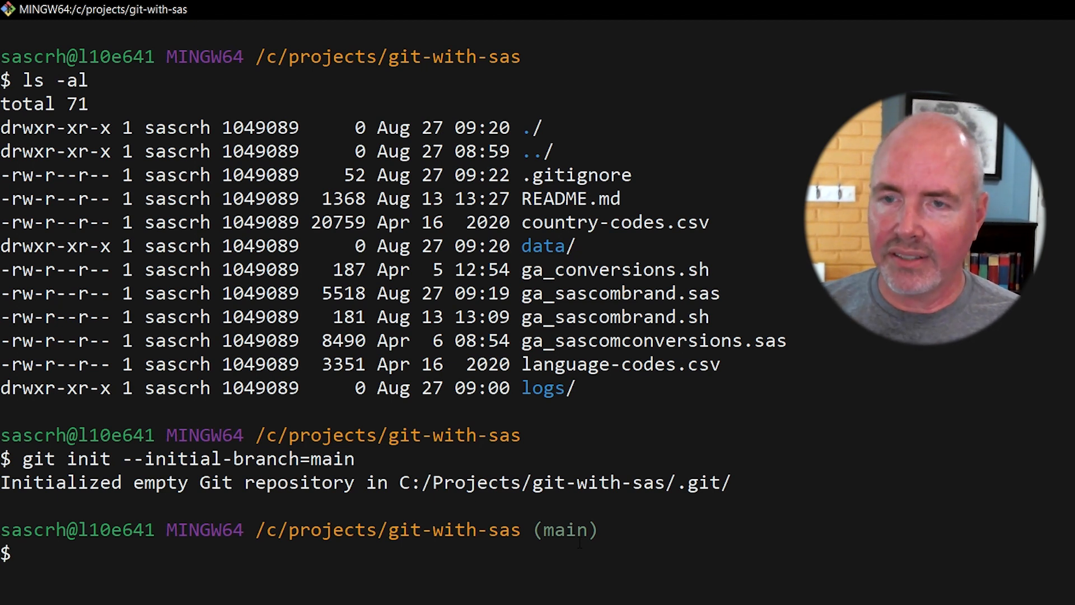
text(gti)
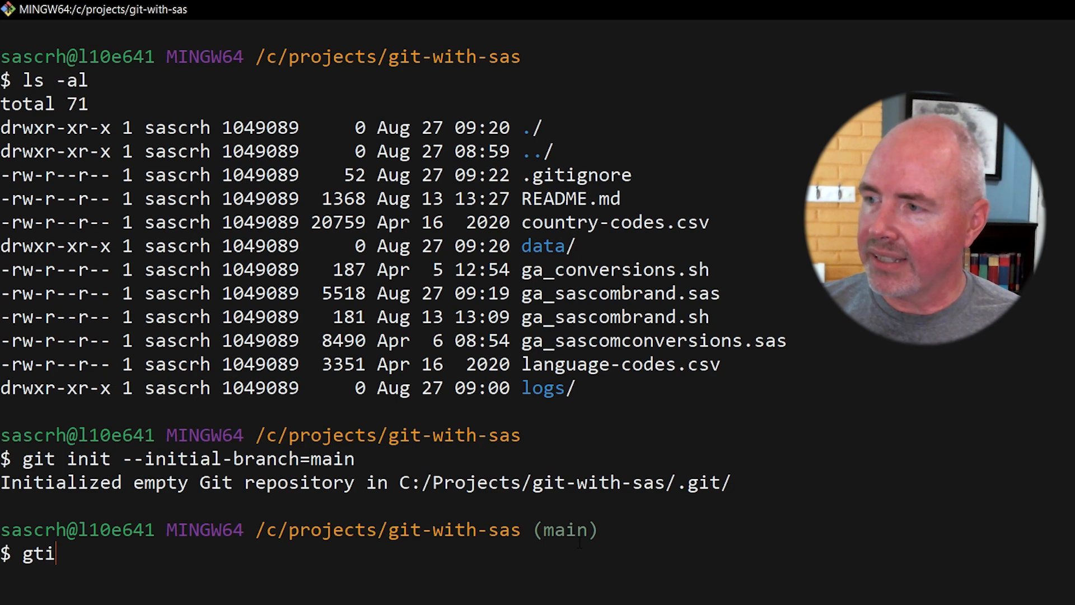
text(git s)
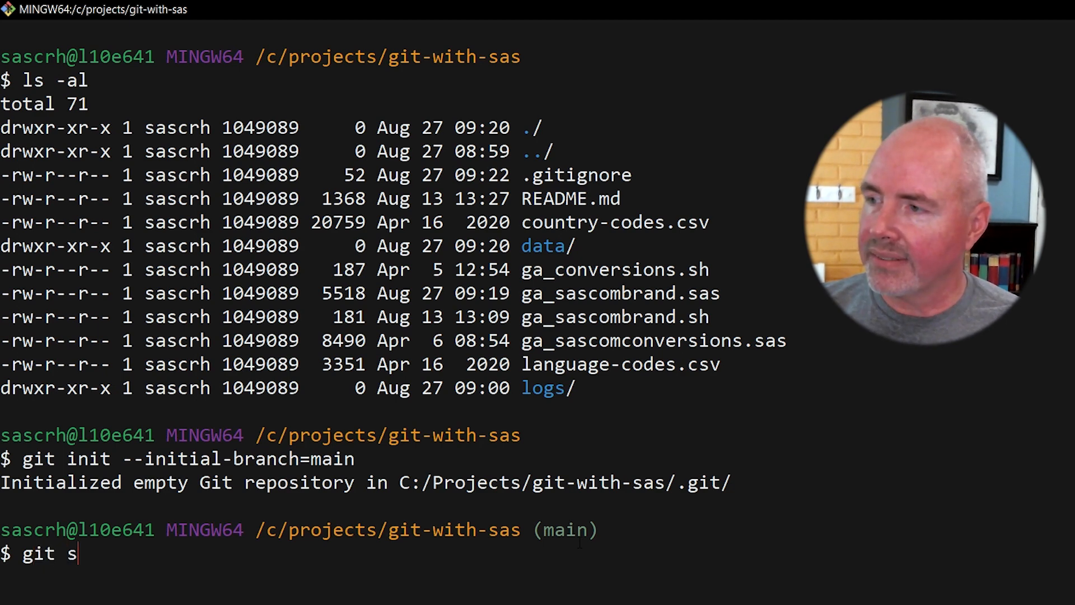
text(tatus)
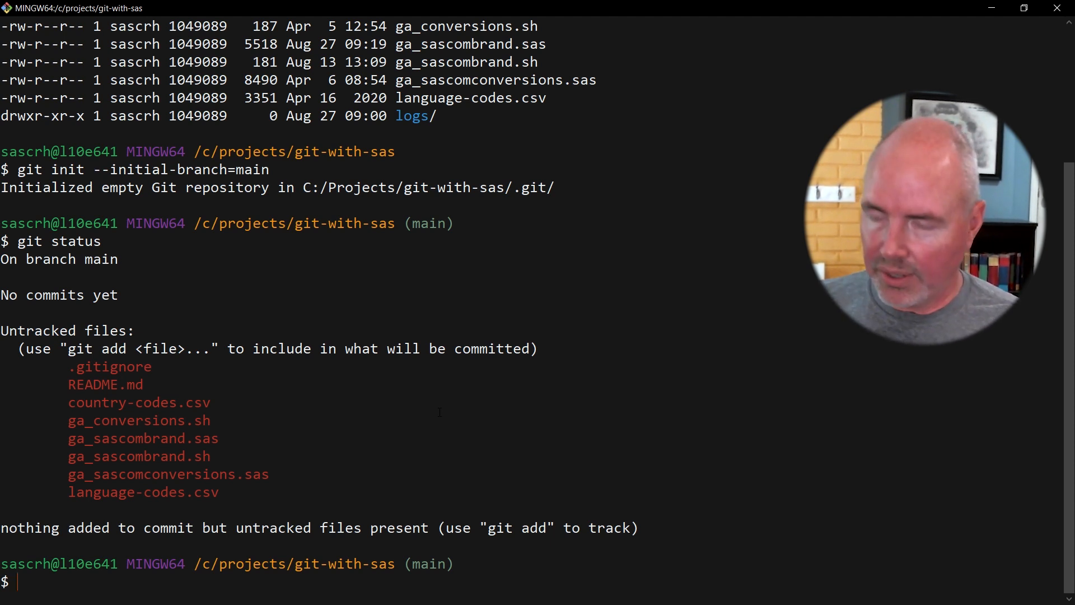
text(git a)
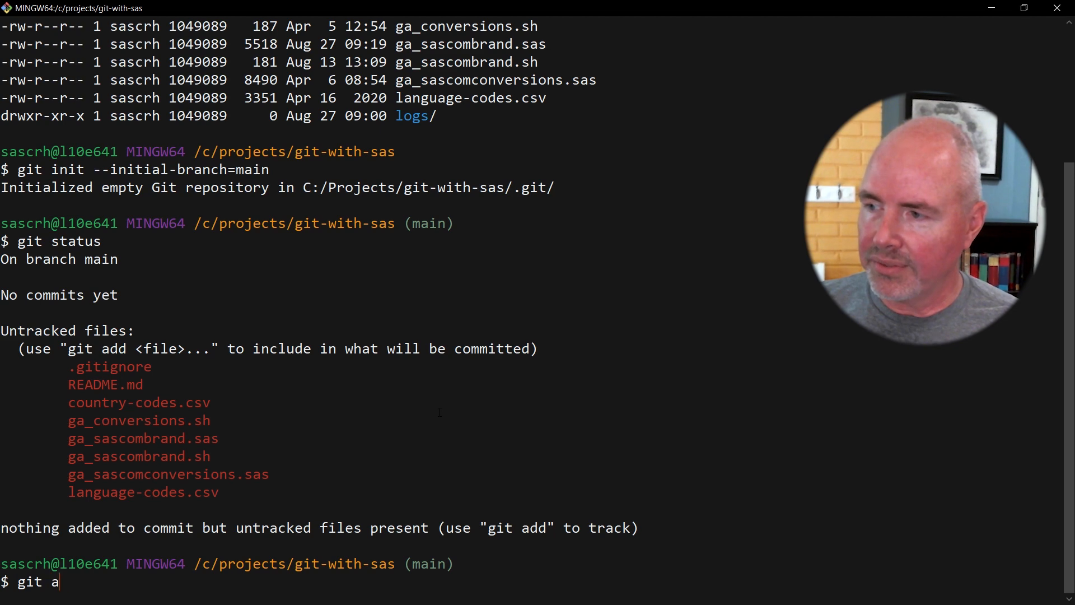
text(dd .)
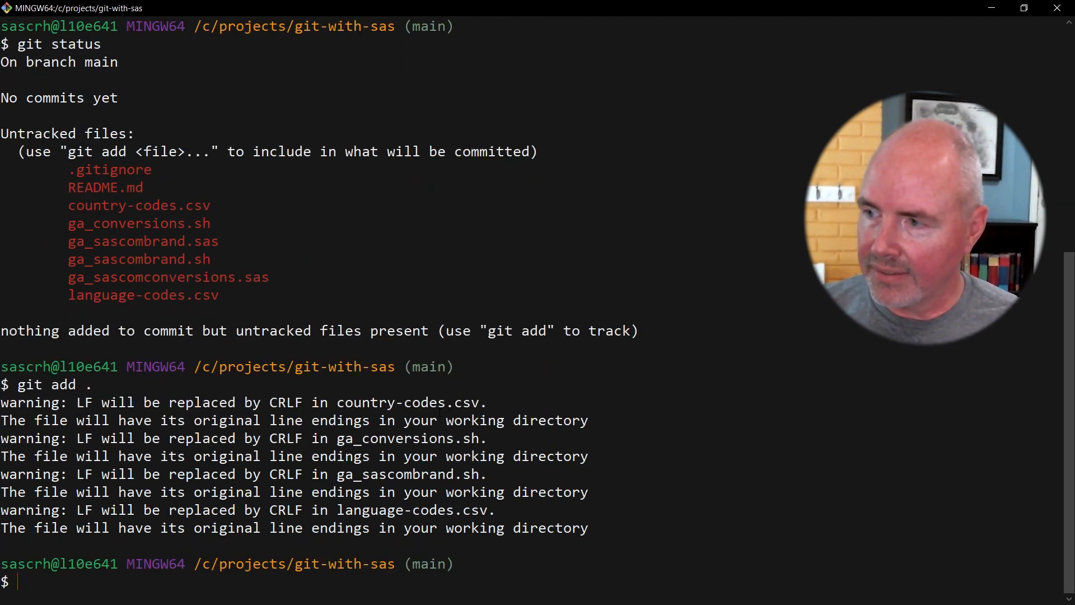
- Check status, then commit with message "Initial commit for my git to SAS"
text(git status)
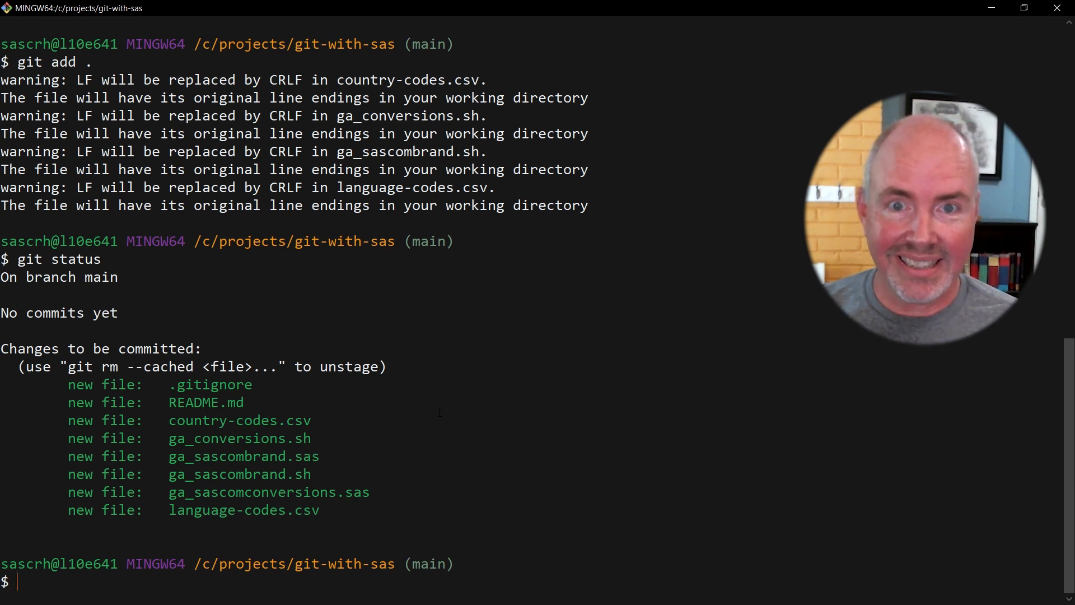
text(git commit -)
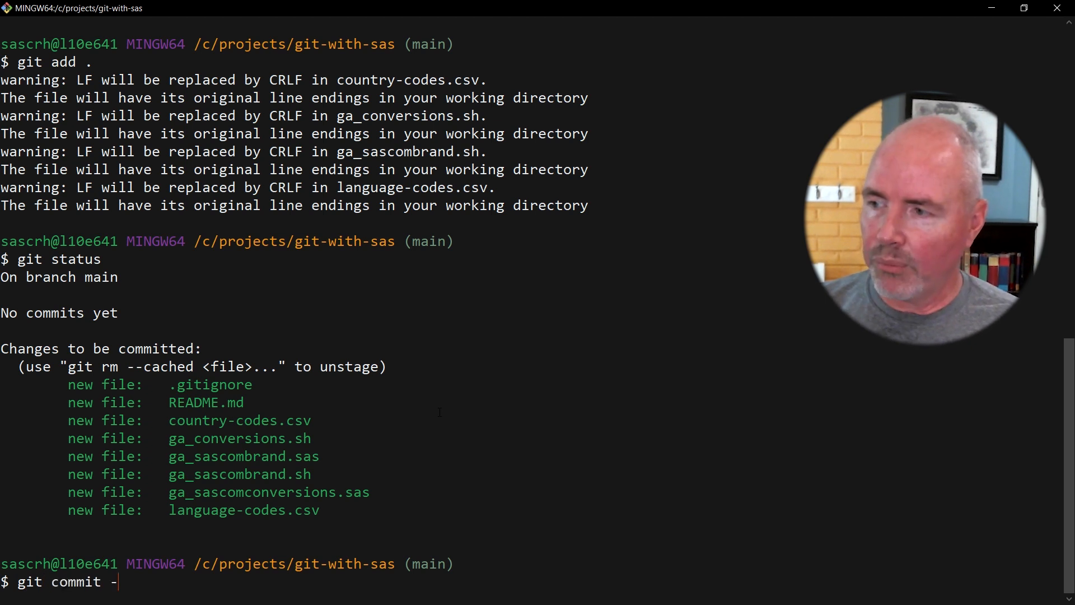
text(m "Initial commit for my git to SAS)
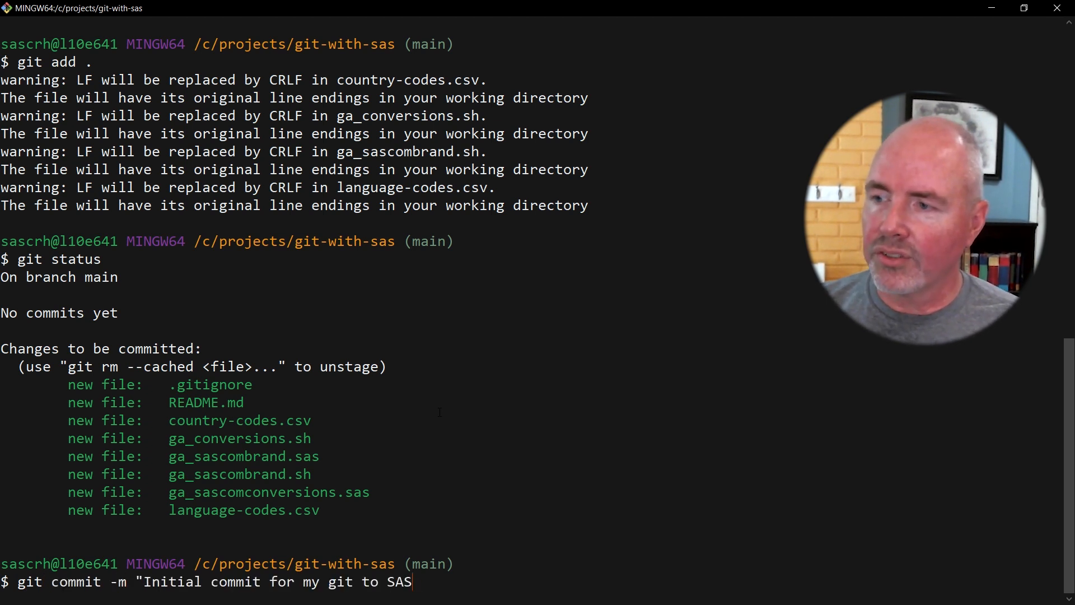
text(")
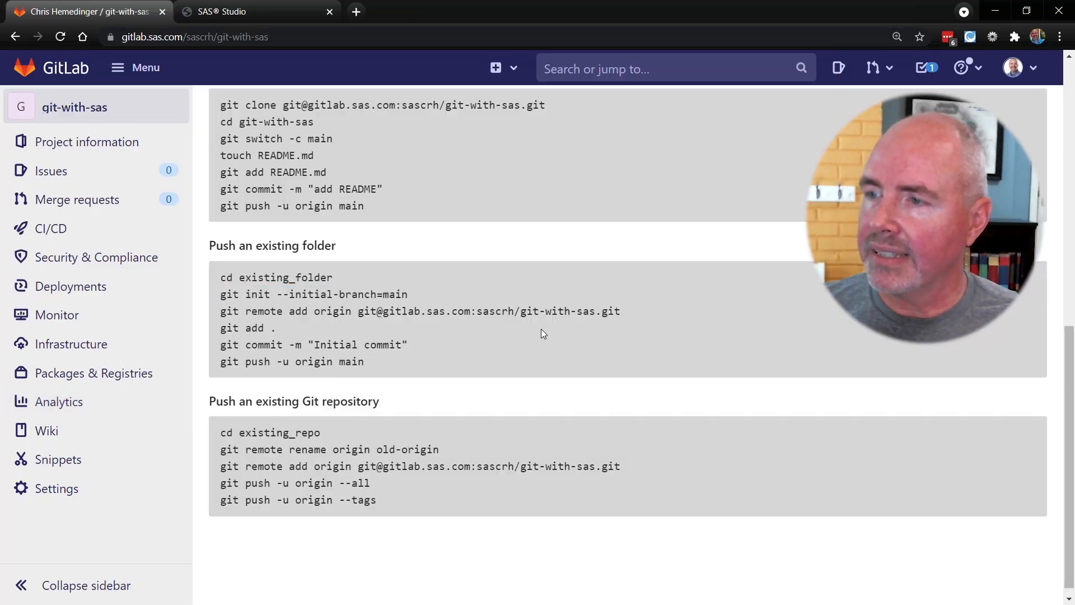
- Select the git remote add origin command in GitLab's push instructions
drag(296, 311, 621, 311)
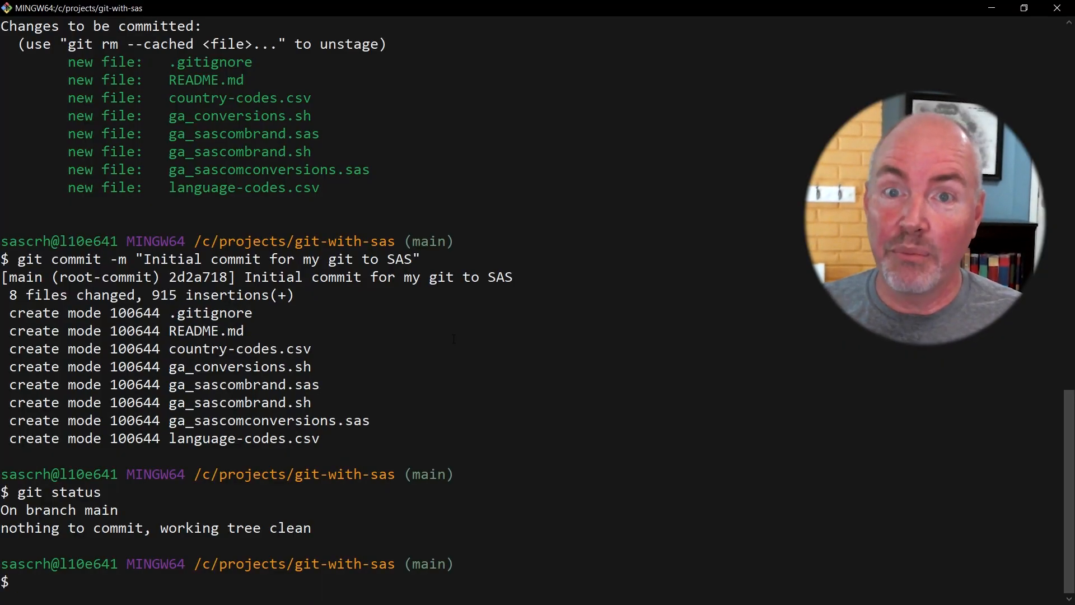
- Paste and run git remote add origin in Git Bash, then paste the next command
right_click(459, 346)
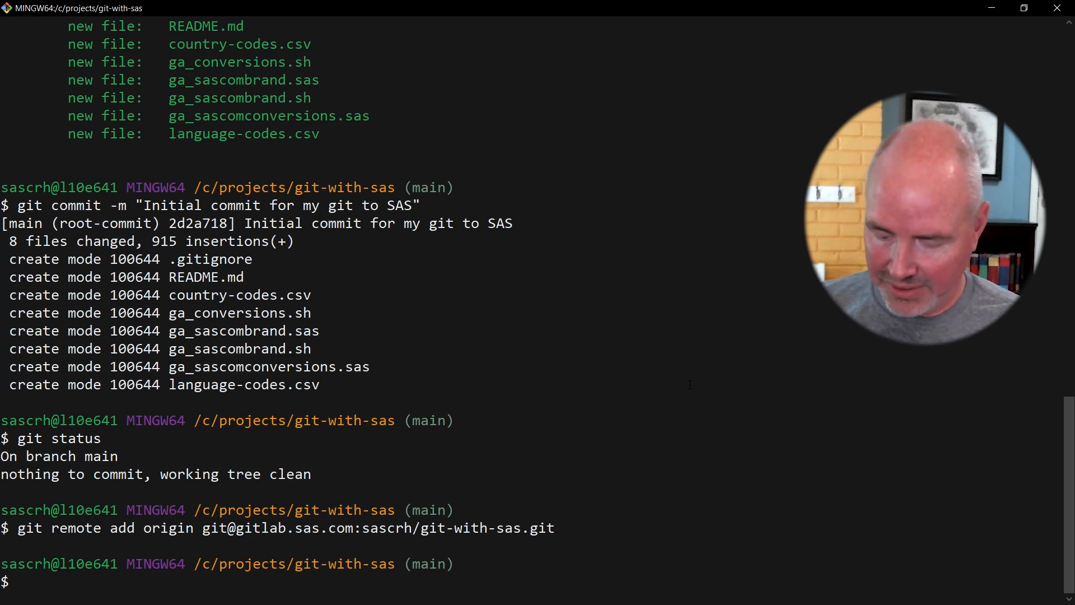
right_click(391, 384)
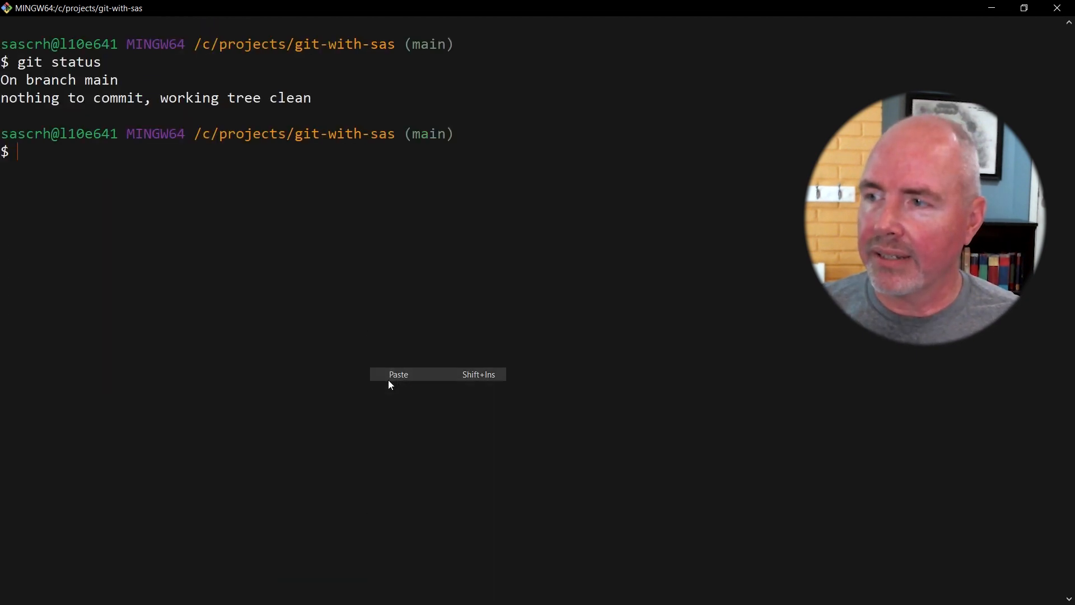
click(397, 375)
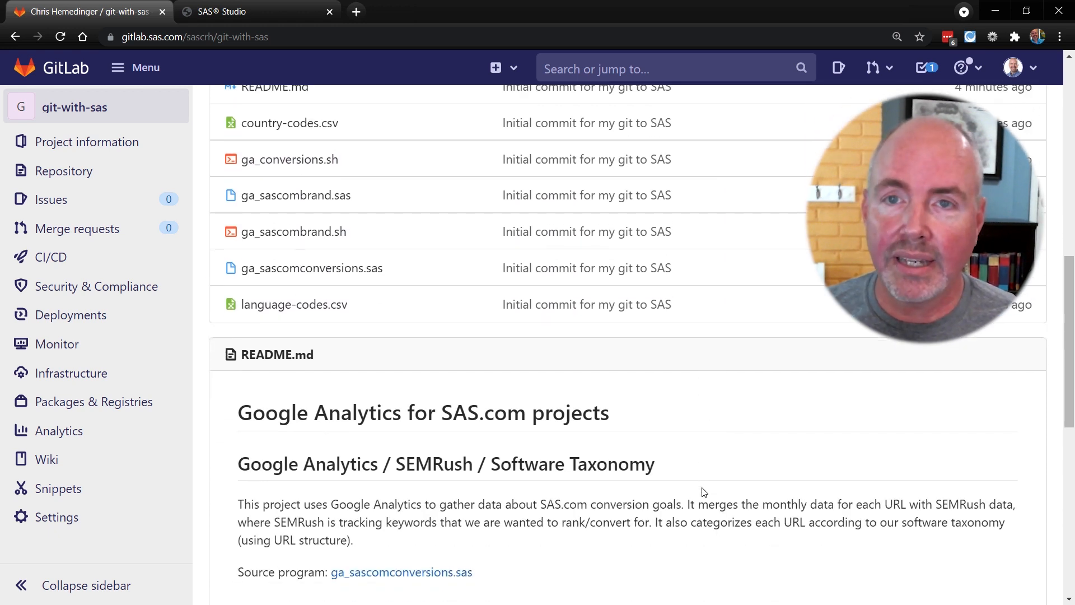
- Scroll the GitLab git-with-sas project to view the eight committed files and README
scroll(down, 3)
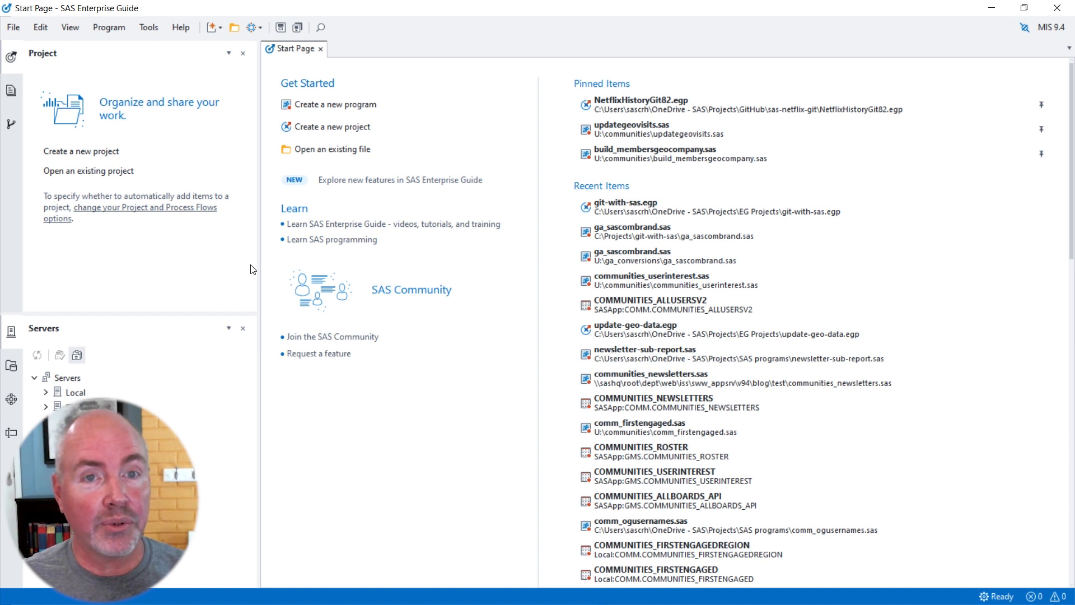
mouse_move(173, 257)
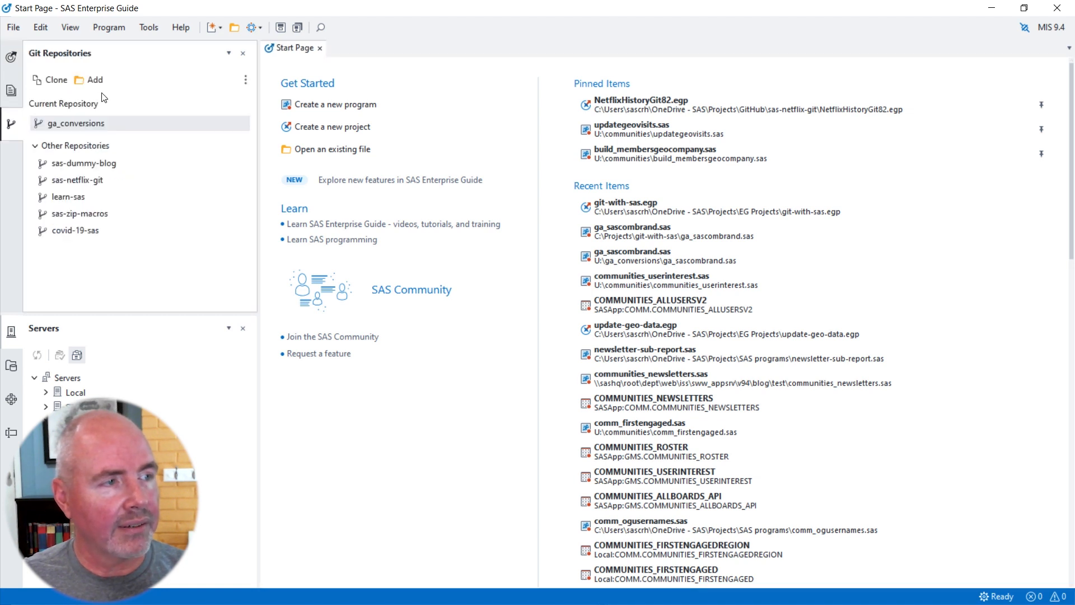
- Open the Add a Repository dialog from the Git Repositories pane
click(92, 79)
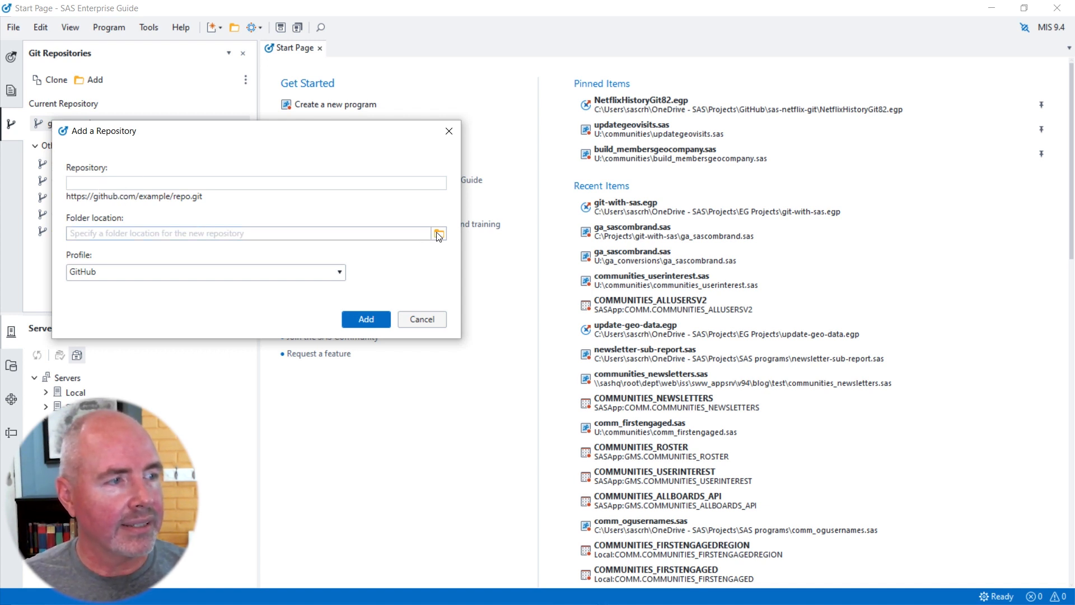
- Browse for the repository folder location C:\Projects\git-with-sas
click(338, 272)
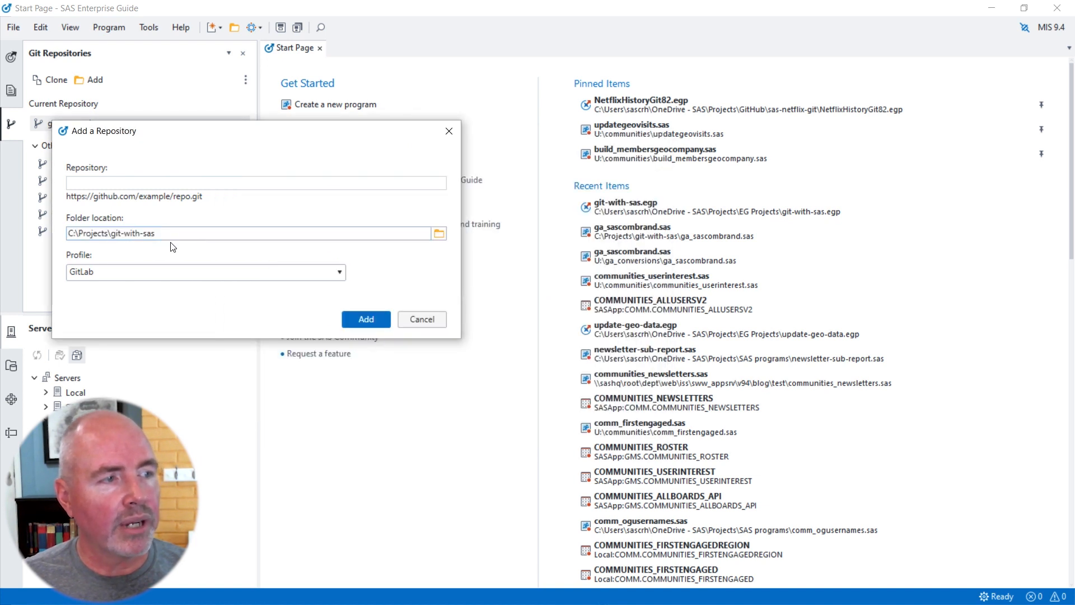
mouse_move(436, 274)
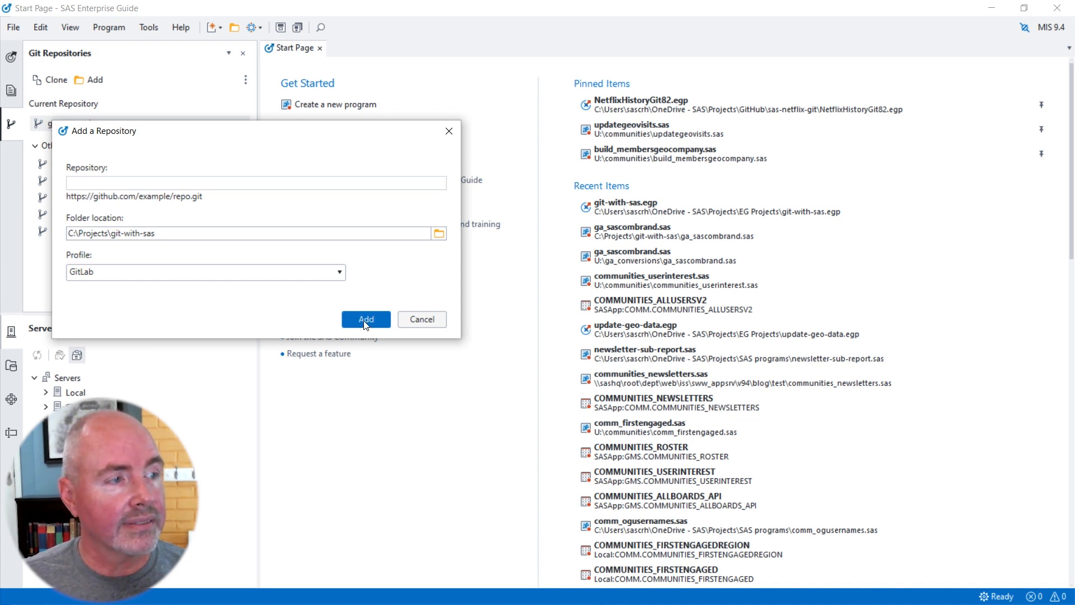
- Confirm adding git-with-sas, opening its Commit view with no pending changes
click(365, 318)
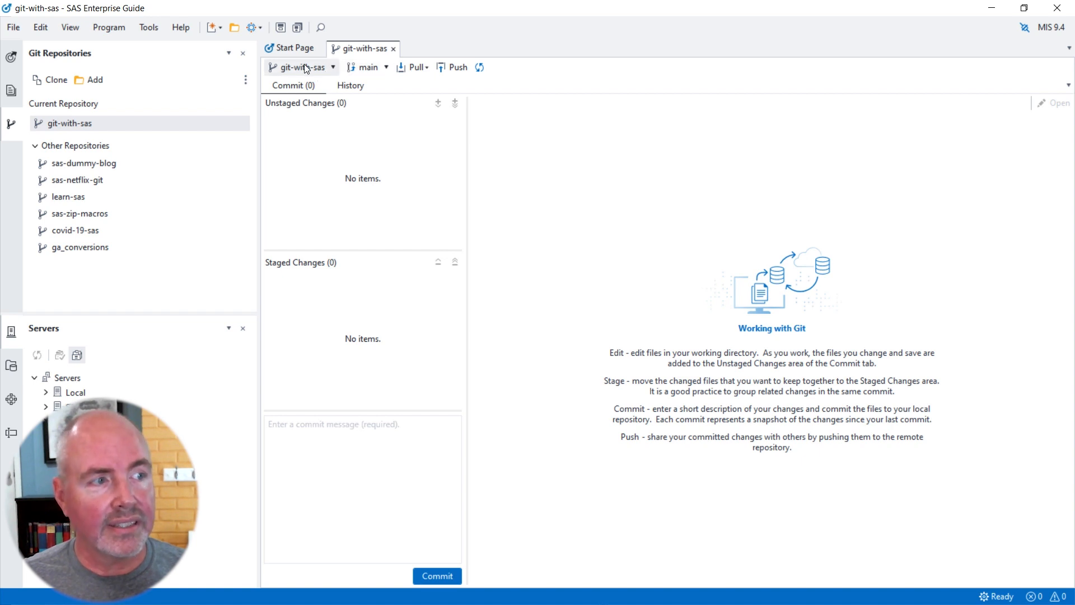
mouse_move(550, 174)
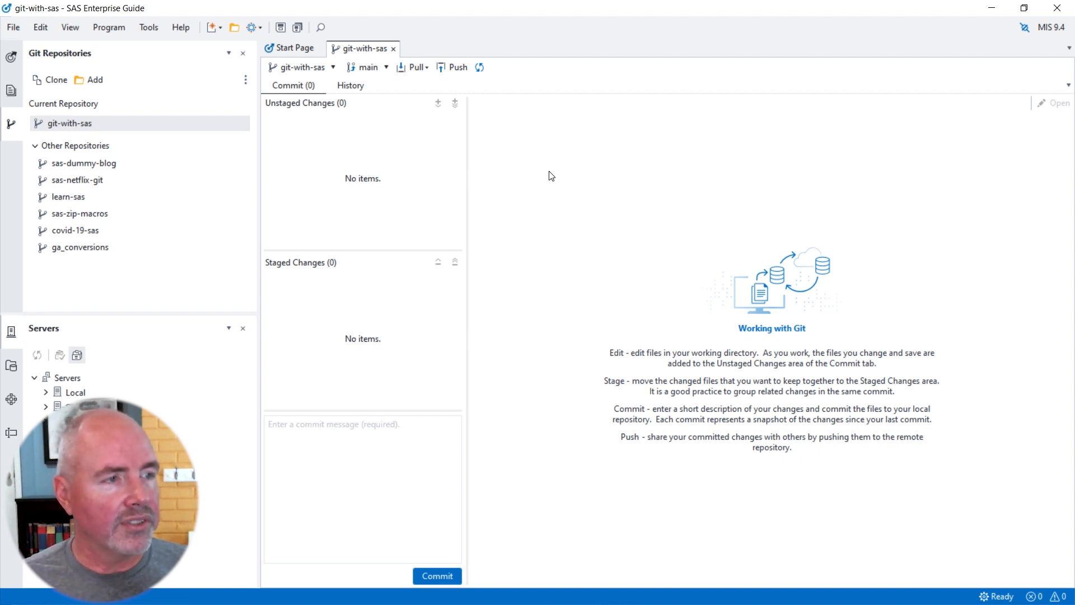
- Inspect git-with-sas's initial commit history and one of its added files
click(350, 85)
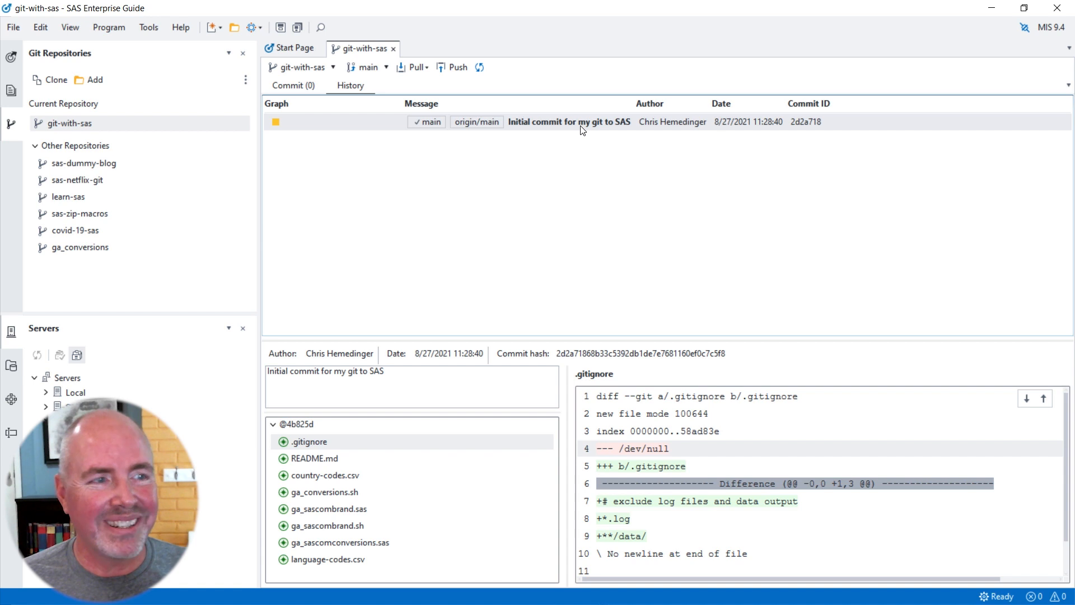
mouse_move(361, 461)
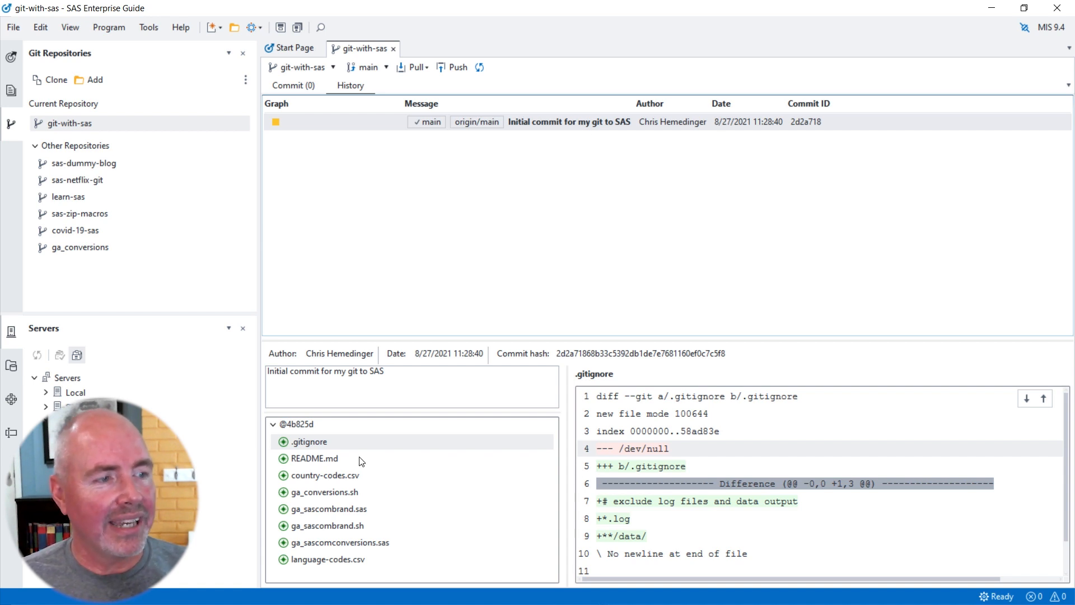
click(330, 509)
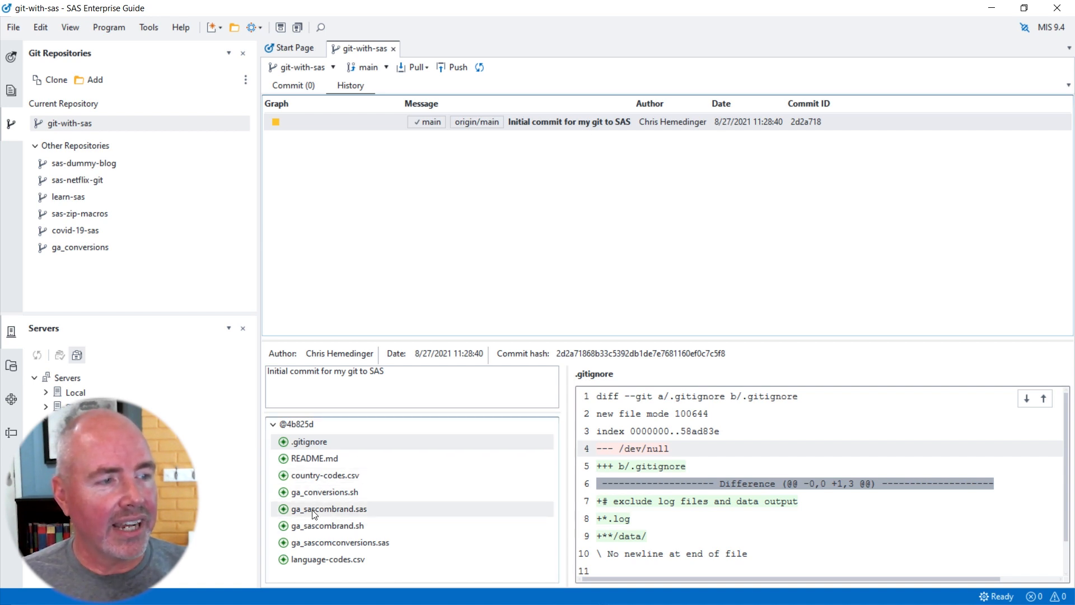
click(12, 26)
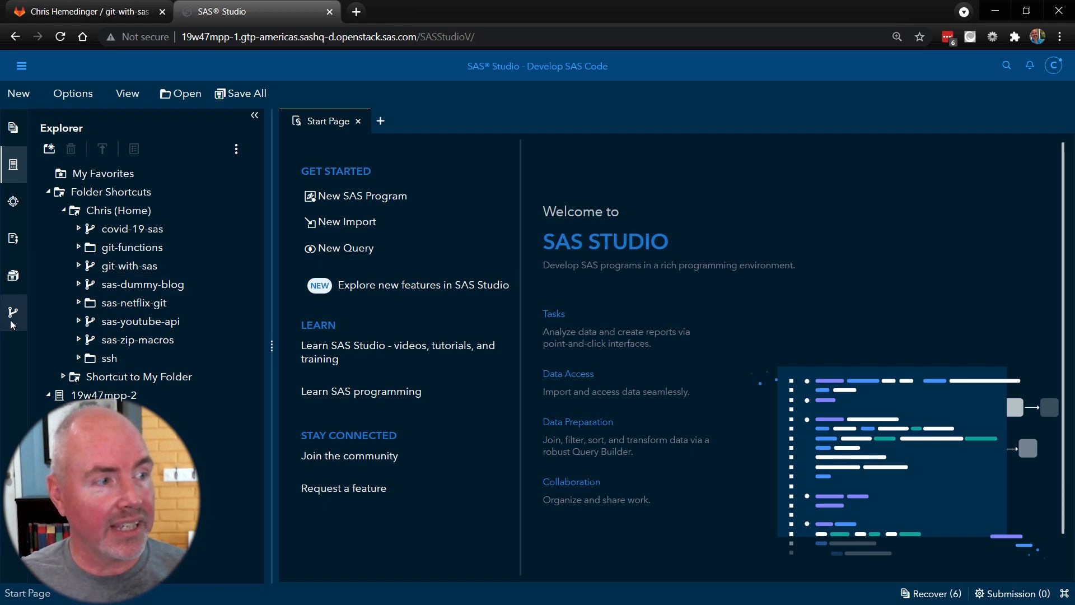
- Check the Git Repositories pane, then open ga_sascombrand.sas from the git-with-sas folder
click(13, 312)
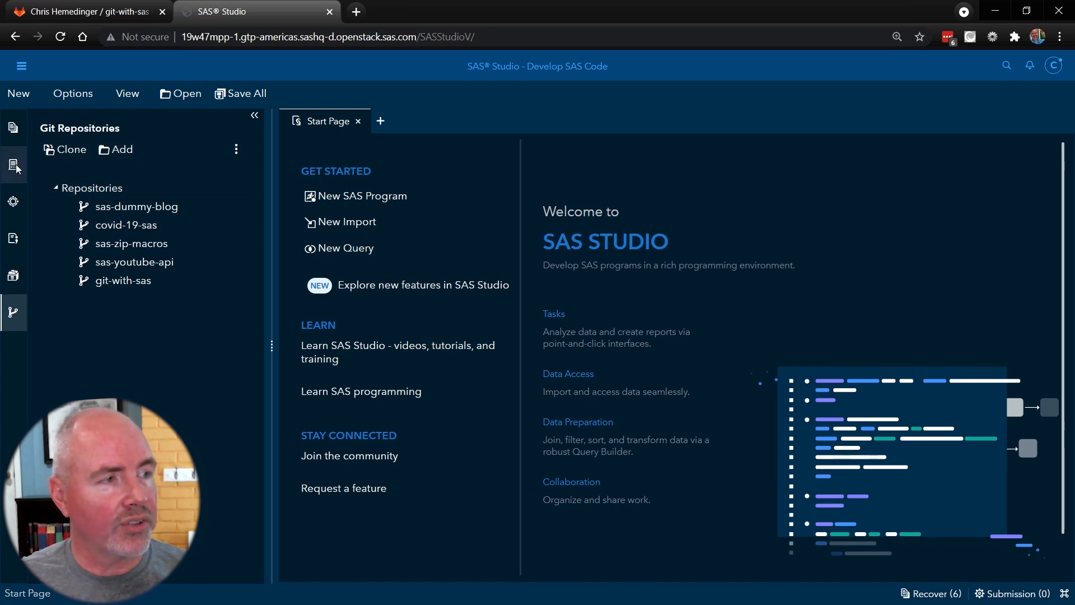
click(13, 164)
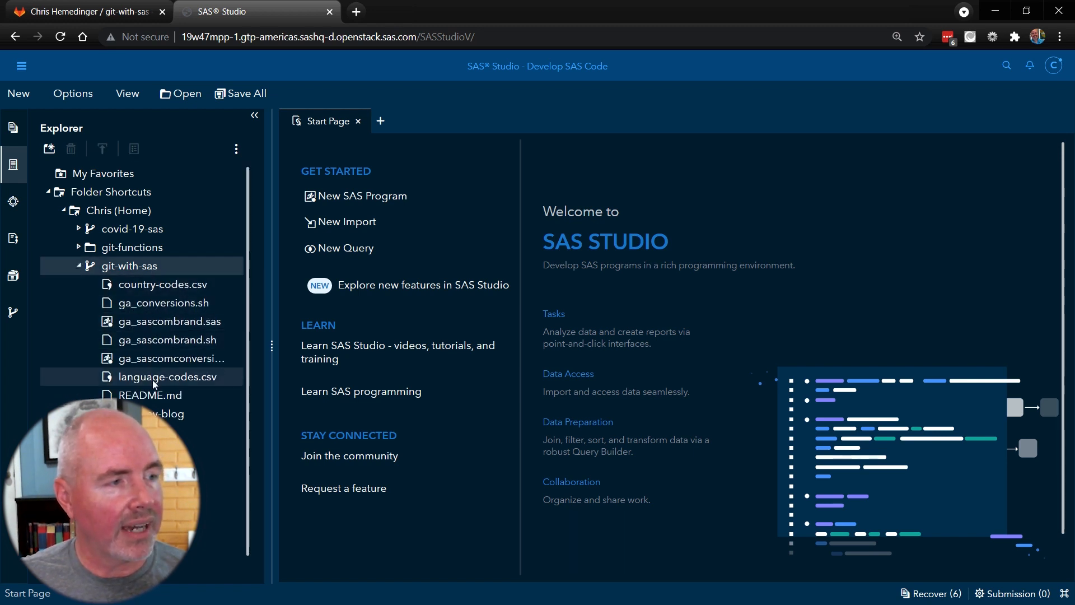
click(167, 321)
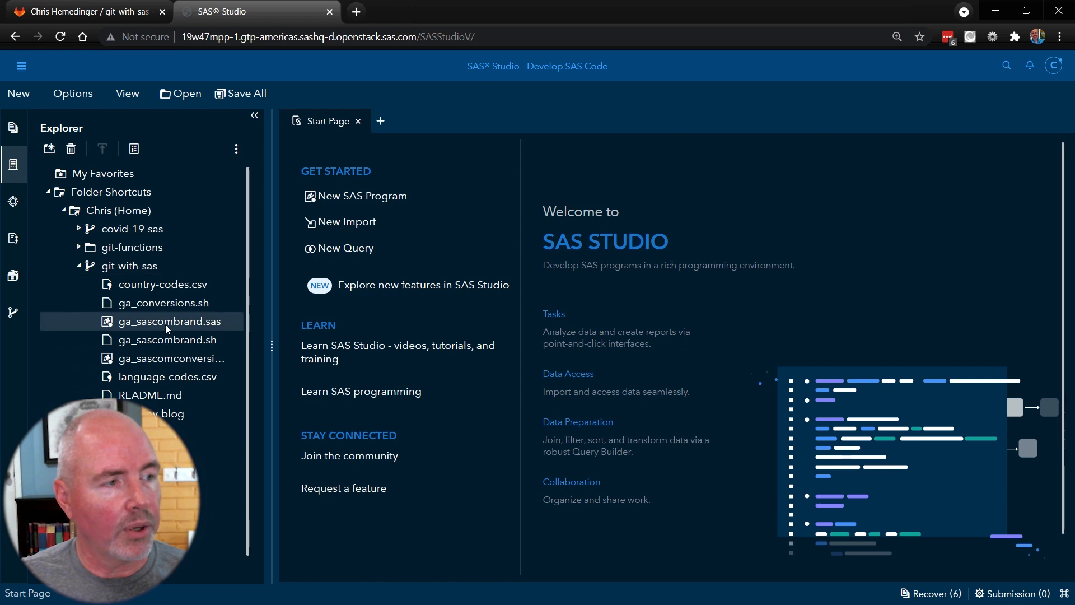
double_click(168, 320)
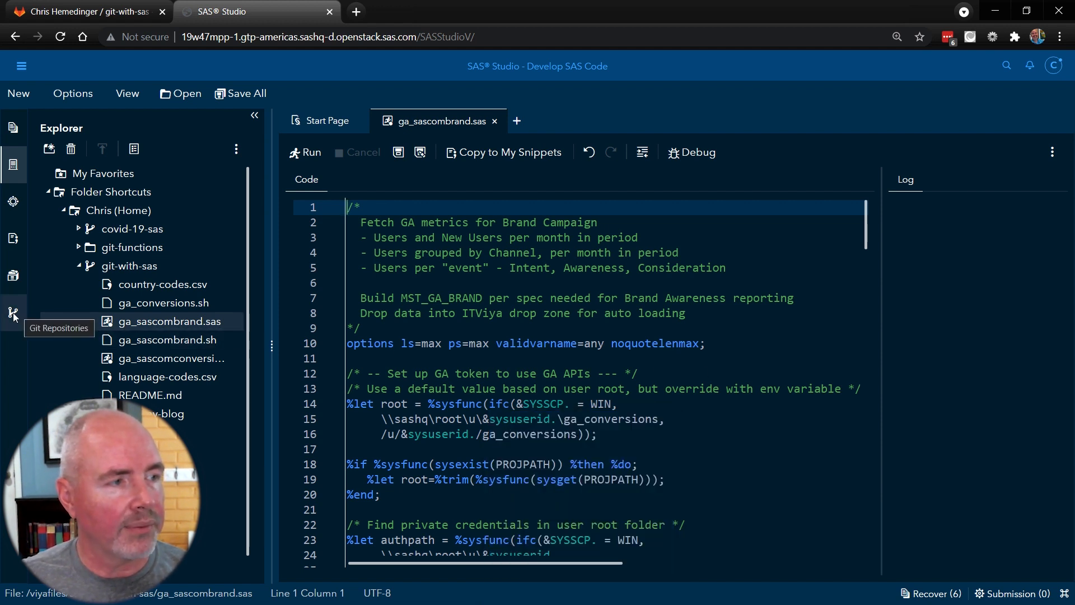
- Show SAS Studio's Git Repositories list before switching to the gitfn_clone program
click(12, 312)
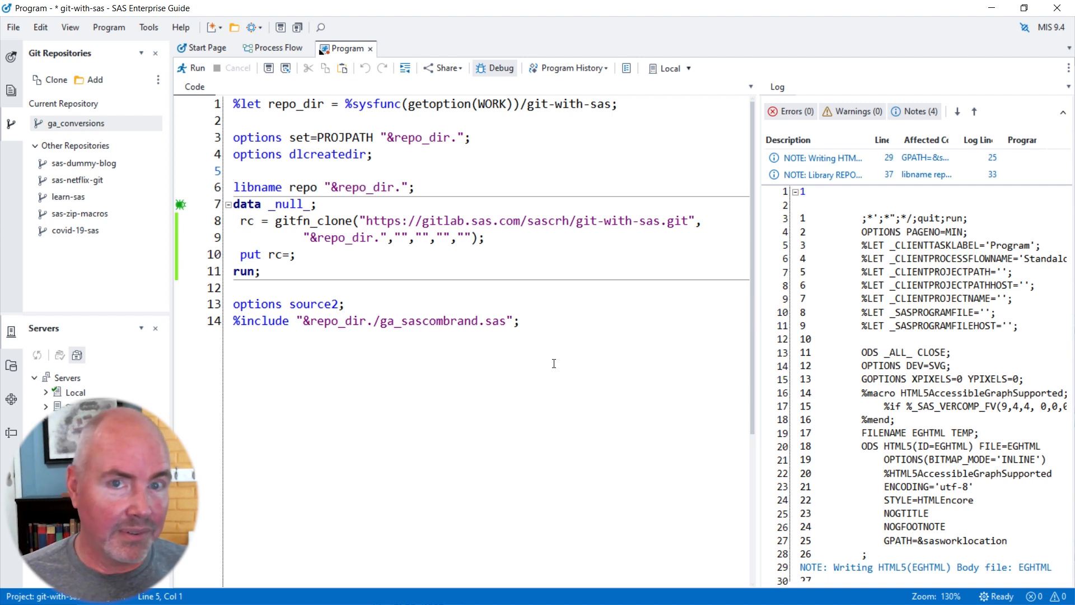
- Run the gitfn_clone program that clones git-with-sas and includes ga_sascombrand.sas
click(235, 171)
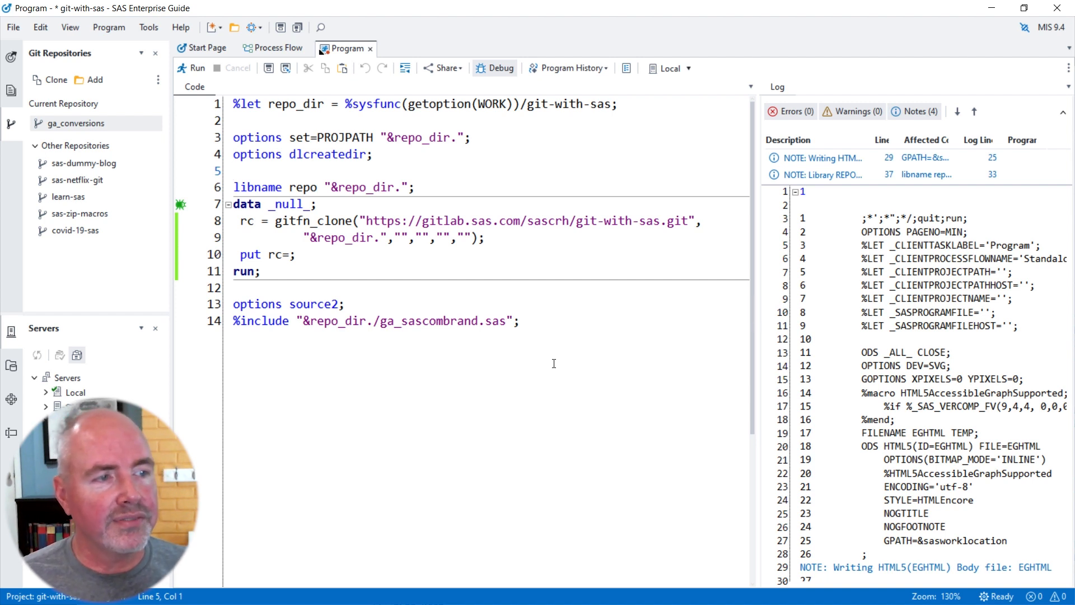
mouse_move(306, 170)
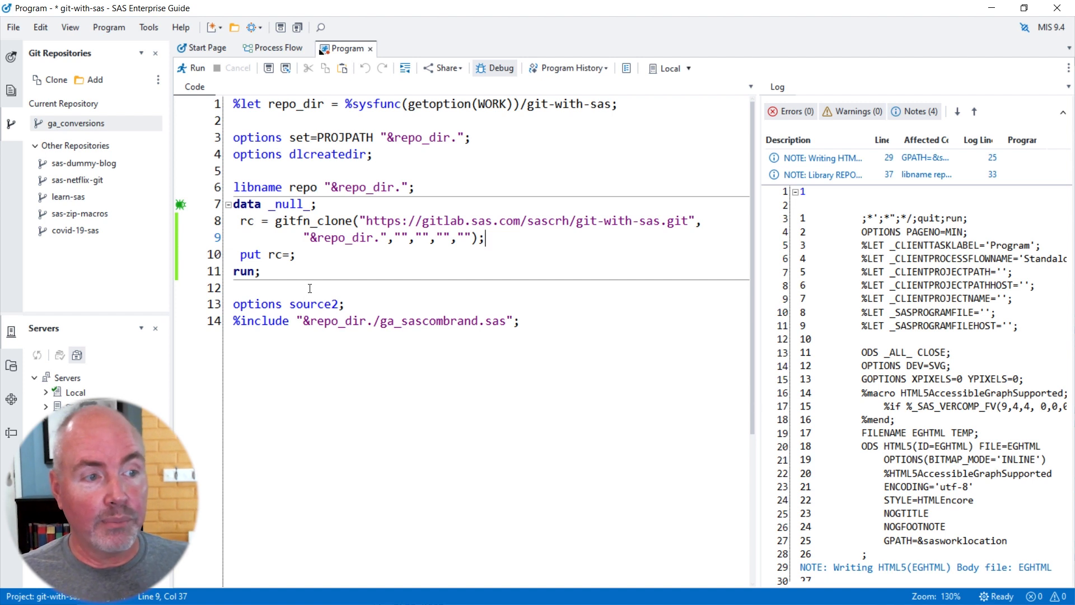
mouse_move(301, 325)
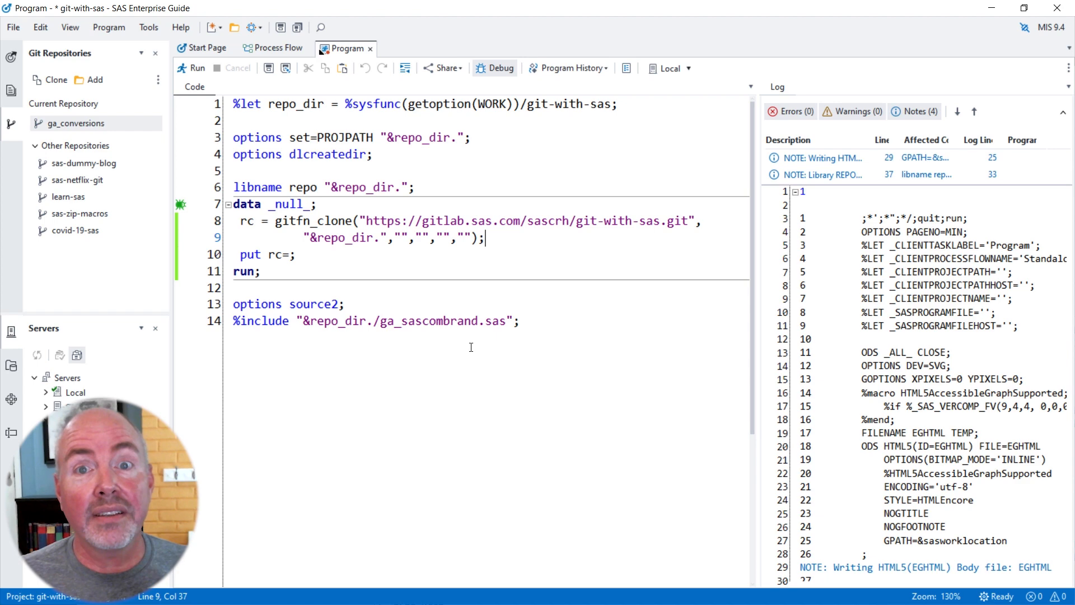
click(521, 321)
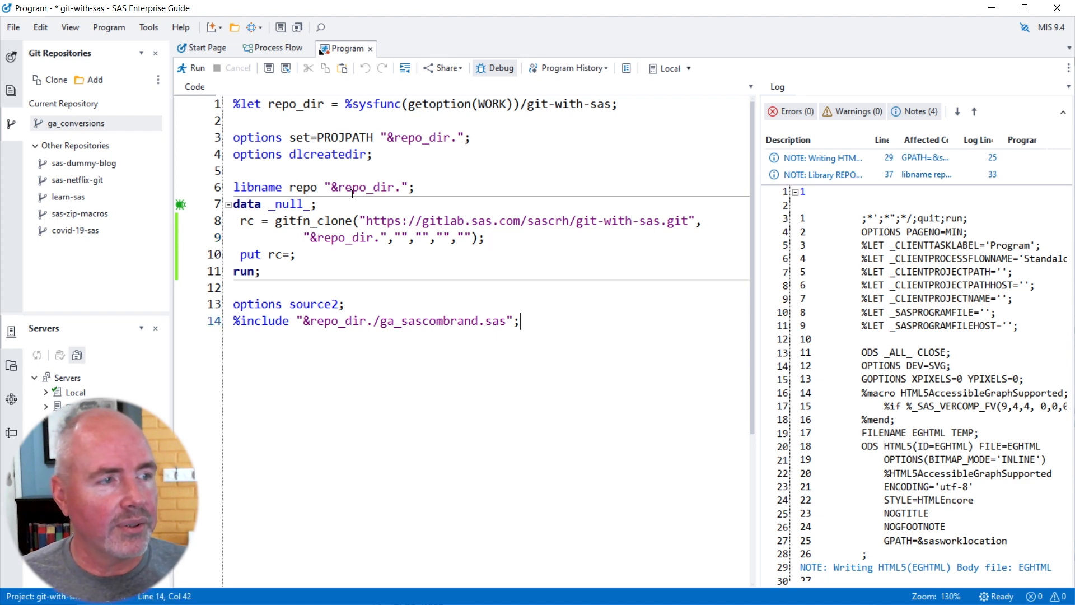
click(197, 68)
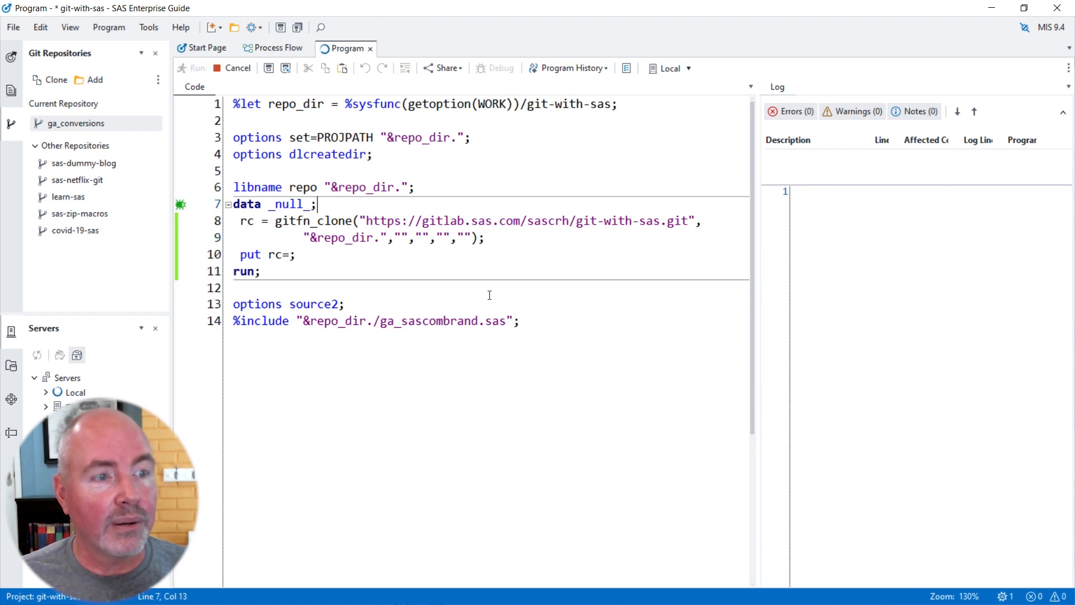
click(196, 67)
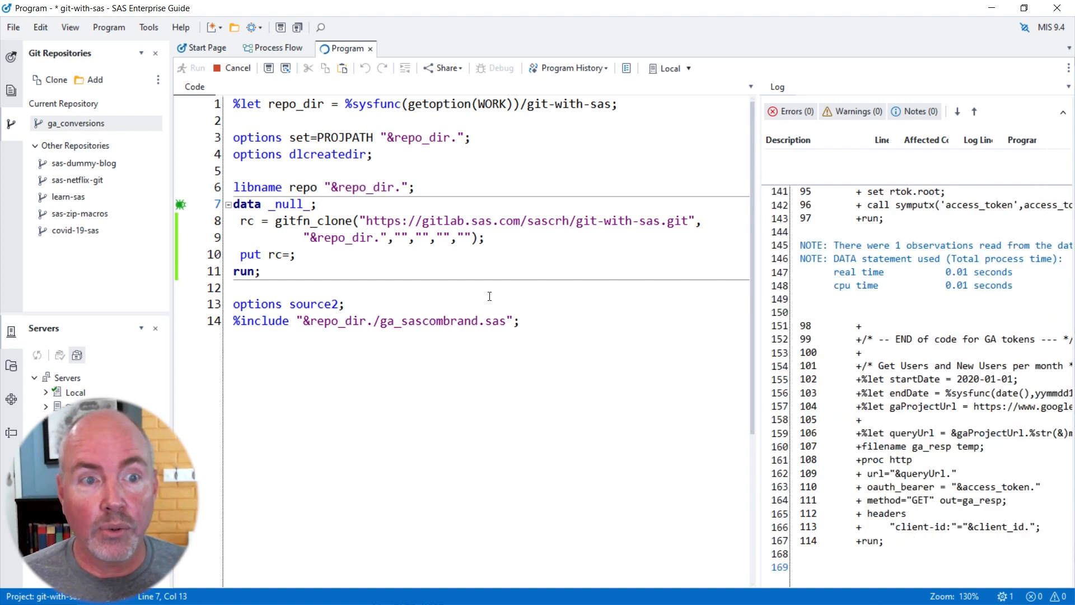